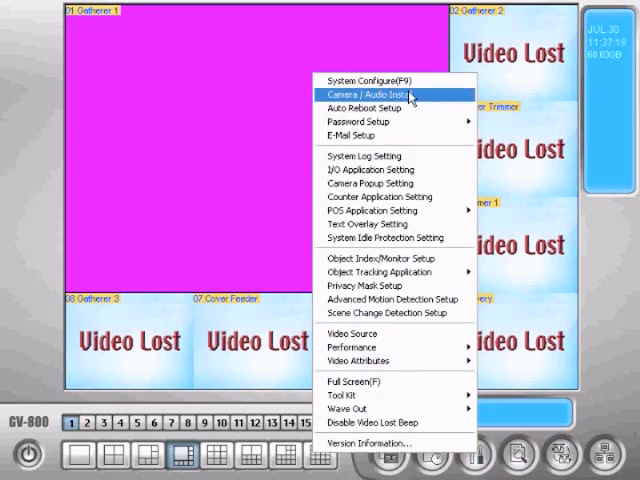
# - Bring up System Configure showing the general settings
pyautogui.click(366, 94)
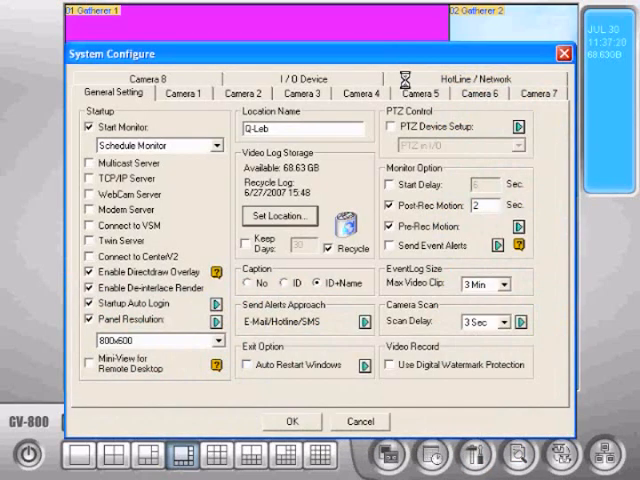
pyautogui.moveTo(320, 168)
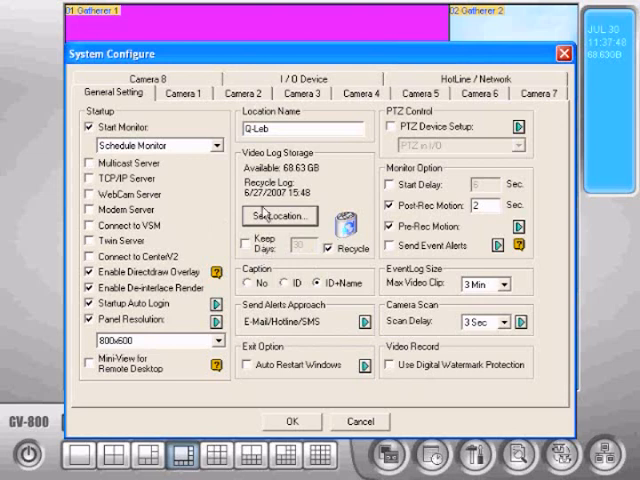
# - Show the video log storage locations, leaving the existing drive C path unchanged
pyautogui.click(278, 216)
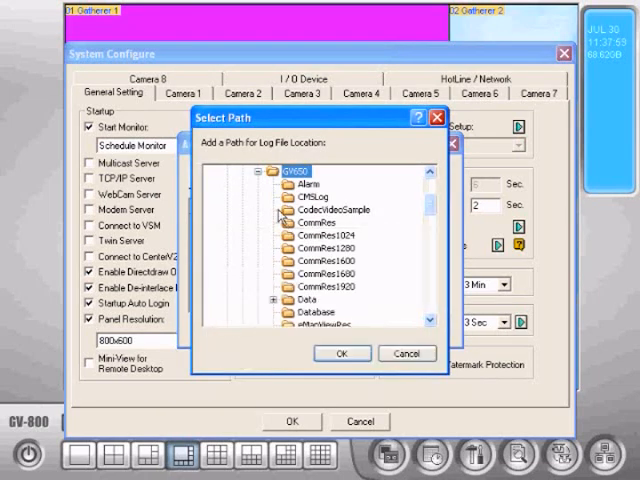
pyautogui.click(340, 352)
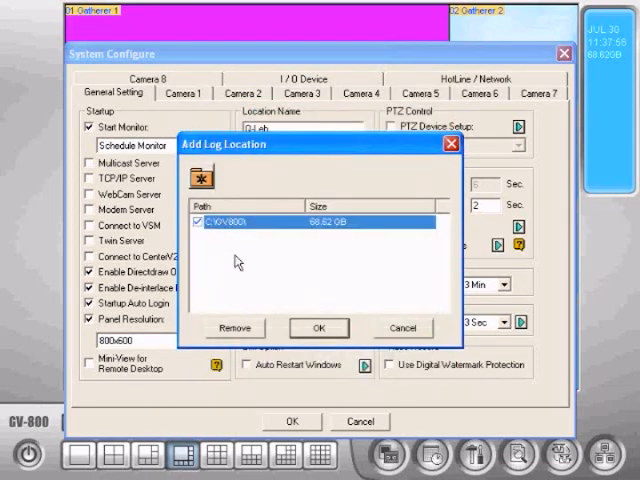
# - Set the video log storage location to D:\Video Data and accept it
pyautogui.click(198, 180)
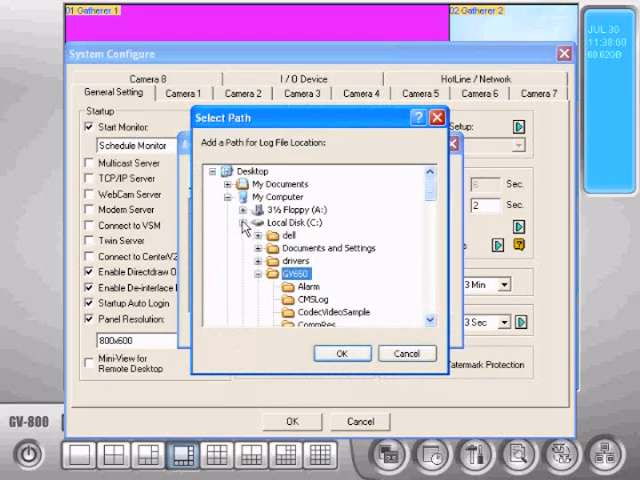
pyautogui.click(252, 220)
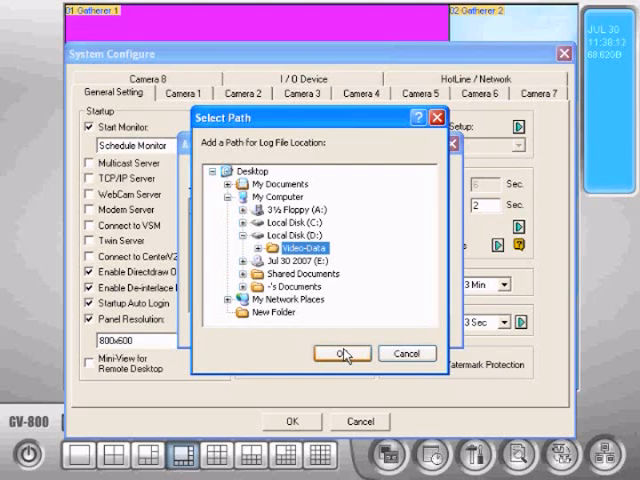
pyautogui.click(340, 352)
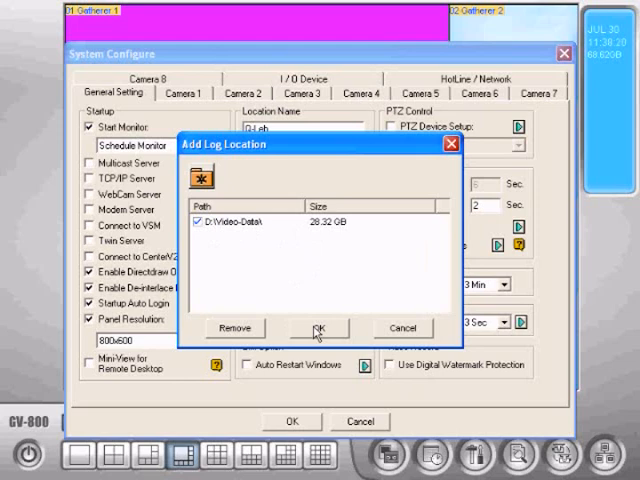
pyautogui.click(316, 328)
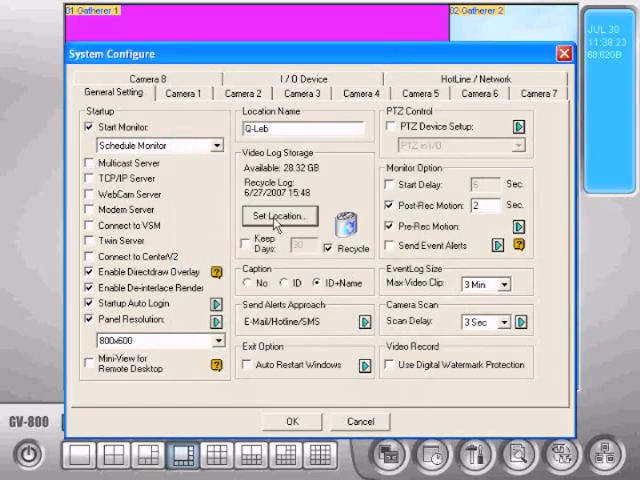